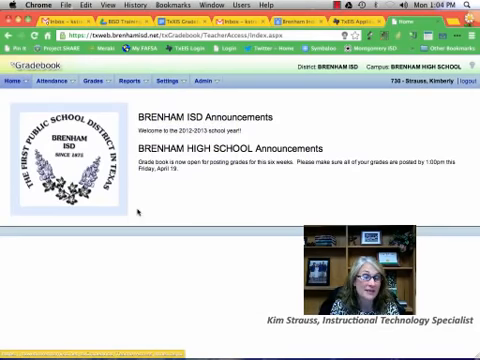
{"action": "mouse_move", "coordinate": [348, 136]}
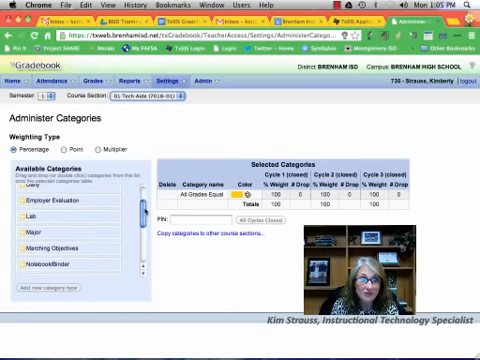
{"action": "scroll", "scroll_direction": "down", "scroll_amount": 3}
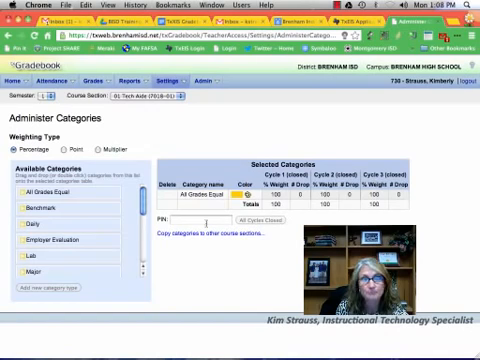
{"action": "left_click", "coordinate": [200, 218]}
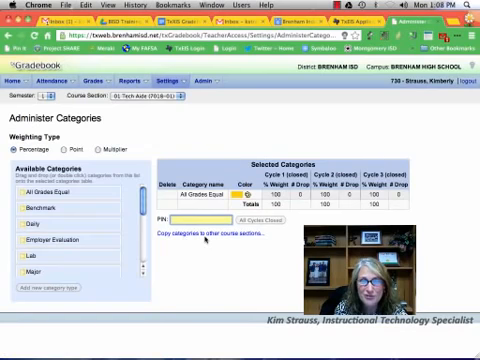
- Start copying these categories to other course sections via the copy link
{"action": "left_click", "coordinate": [190, 232]}
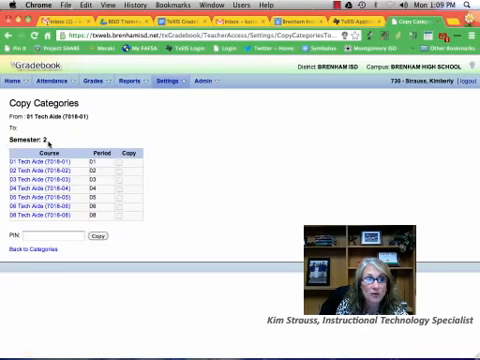
{"action": "mouse_move", "coordinate": [336, 156]}
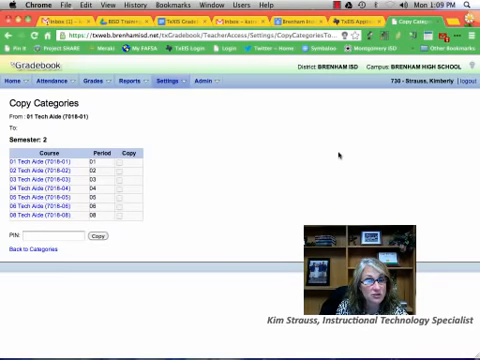